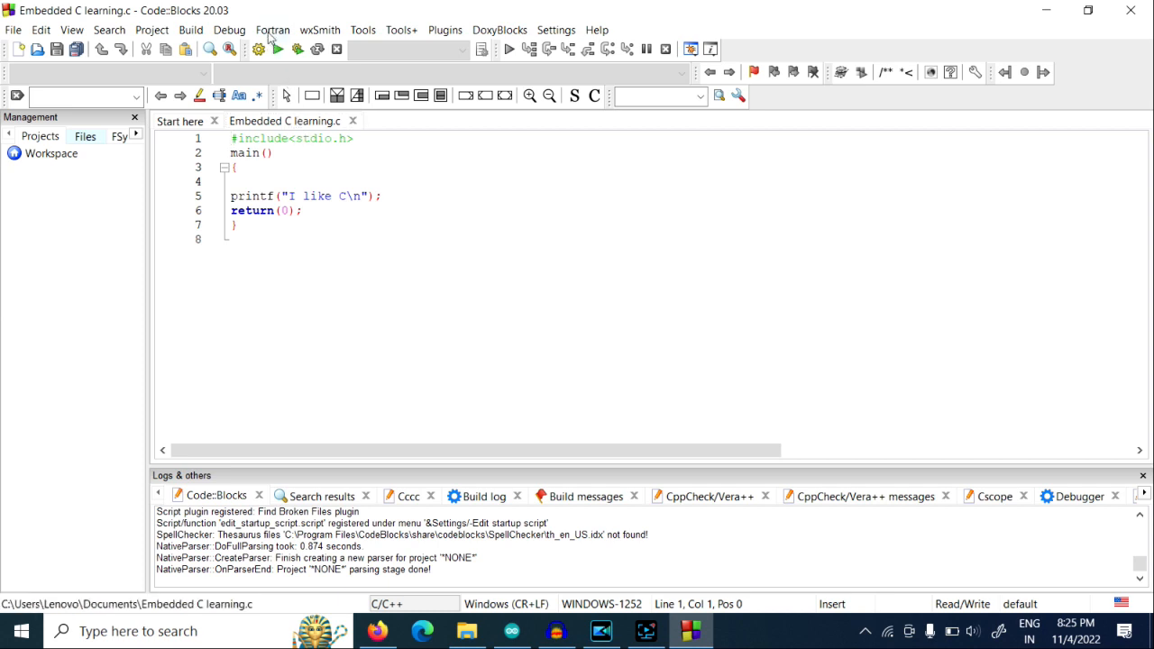
- Build and run the C program so the console prints 'I like C' and the return message
click(278, 50)
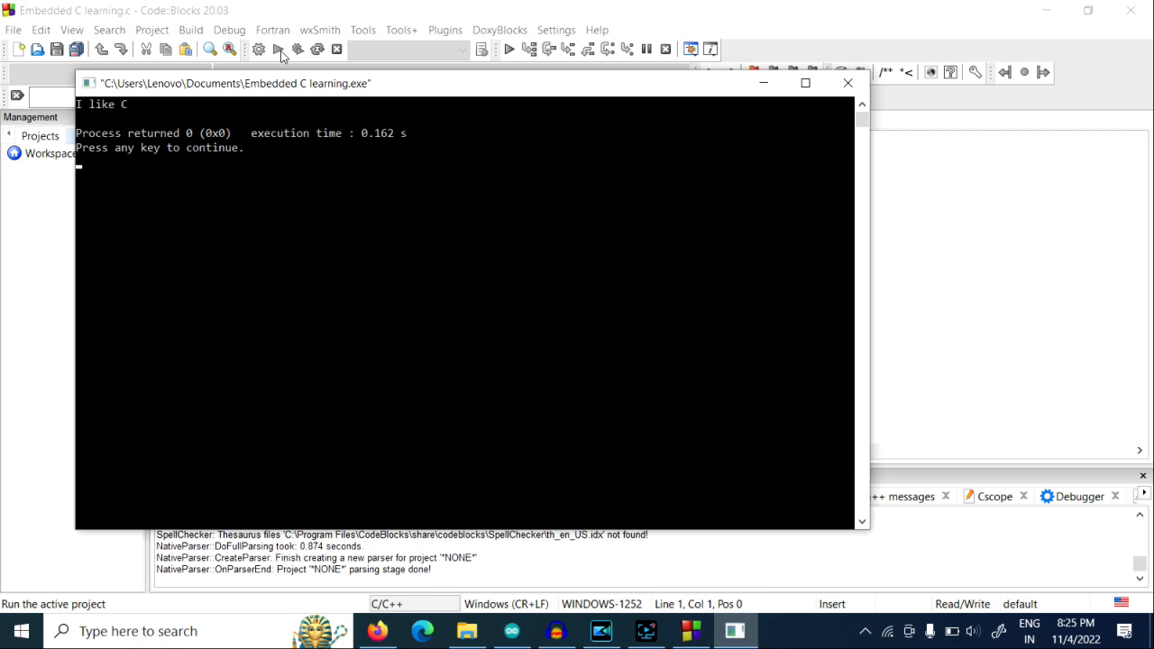